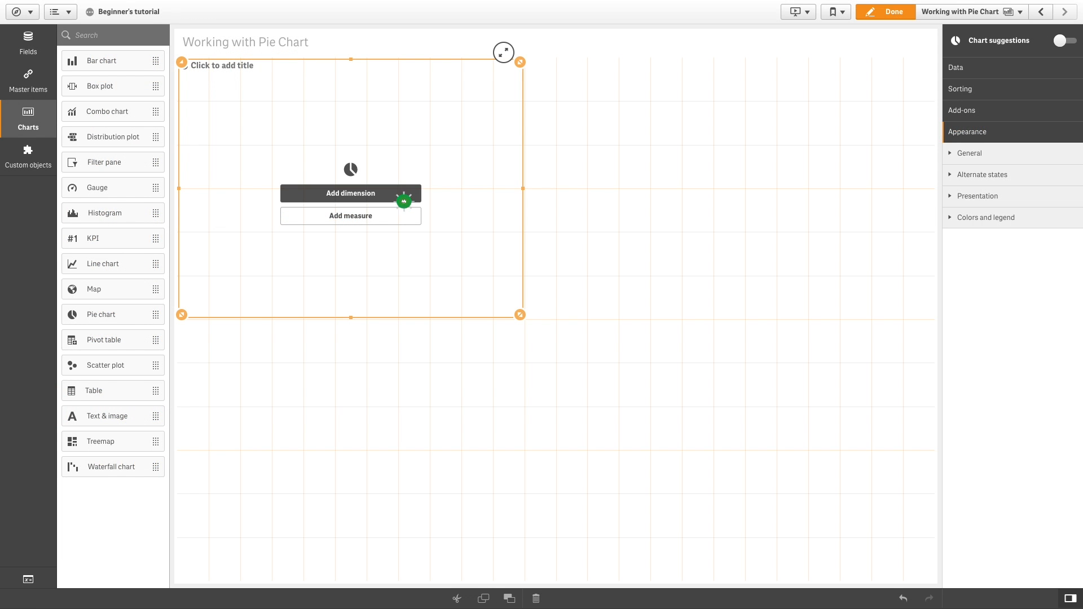
# Step: Make a pie chart with Region (searched 'REg') as slices and Sales as the measure
pyautogui.write('REg')
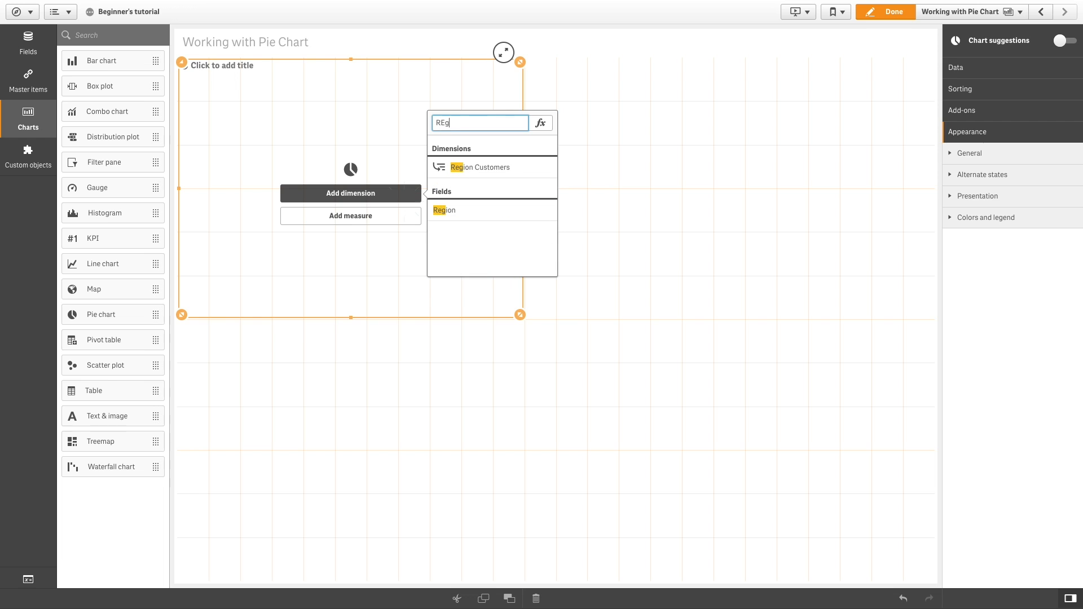
pyautogui.click(444, 210)
pyautogui.write('Sal')
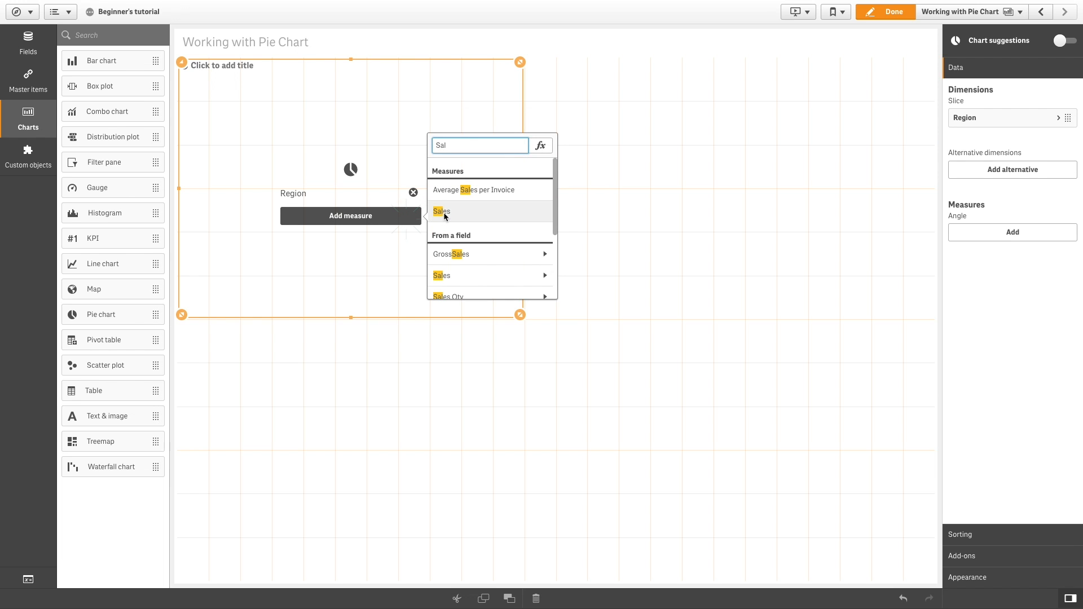
pyautogui.click(441, 211)
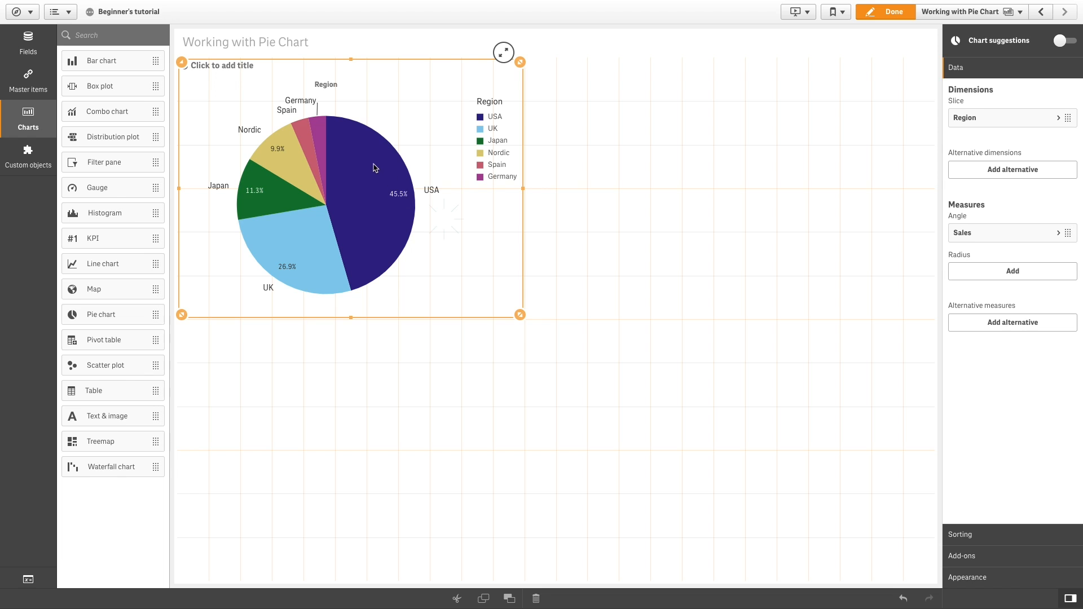
pyautogui.moveTo(359, 252)
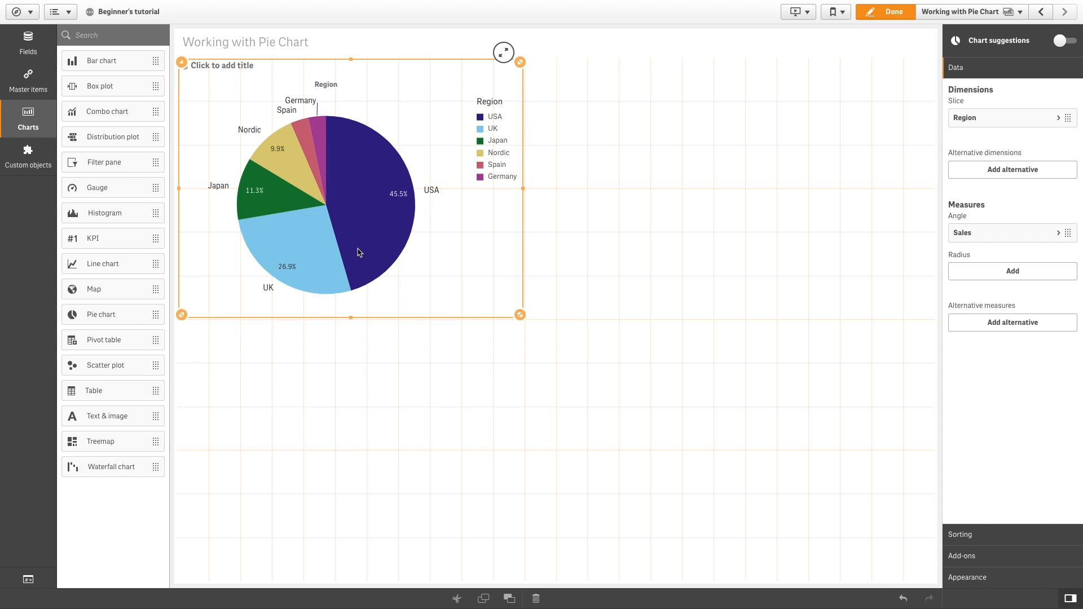
pyautogui.moveTo(282, 182)
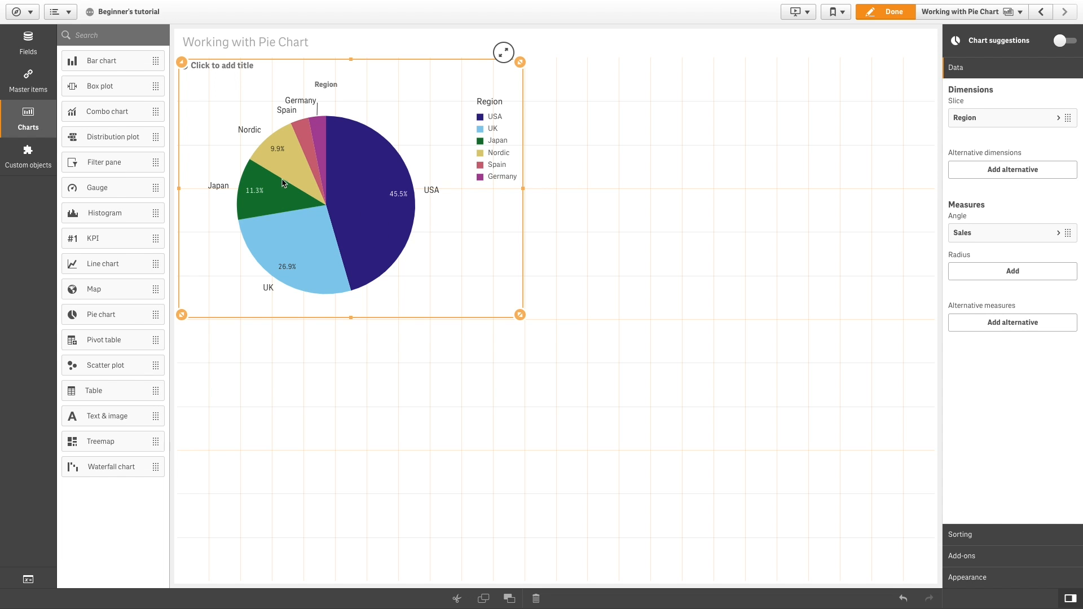
pyautogui.moveTo(310, 164)
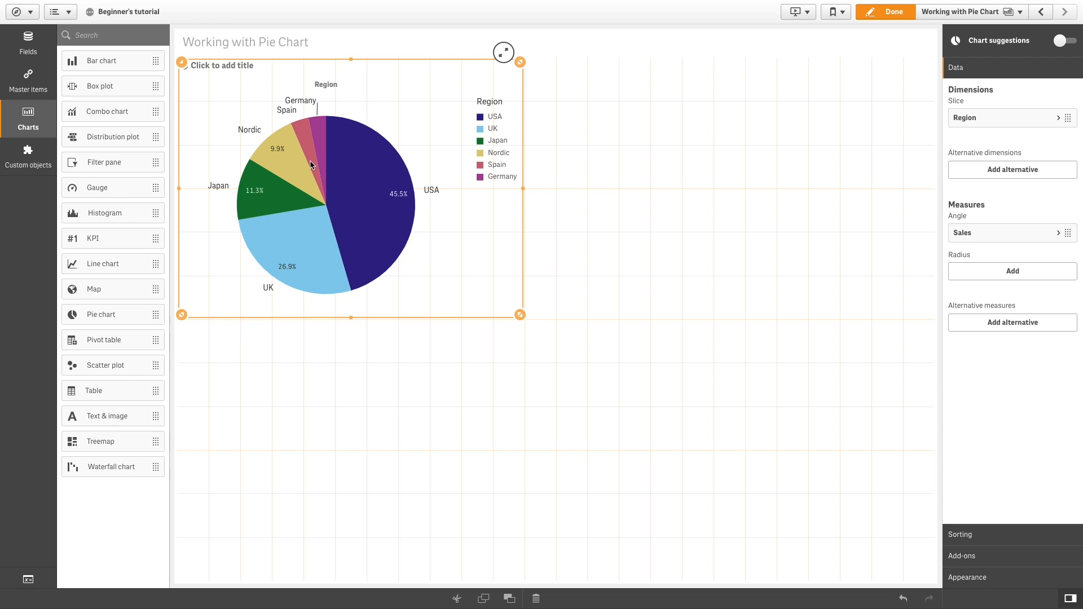
# Step: Copy the Sales-by-Region pie chart from its right-click menu
pyautogui.rightClick(347, 255)
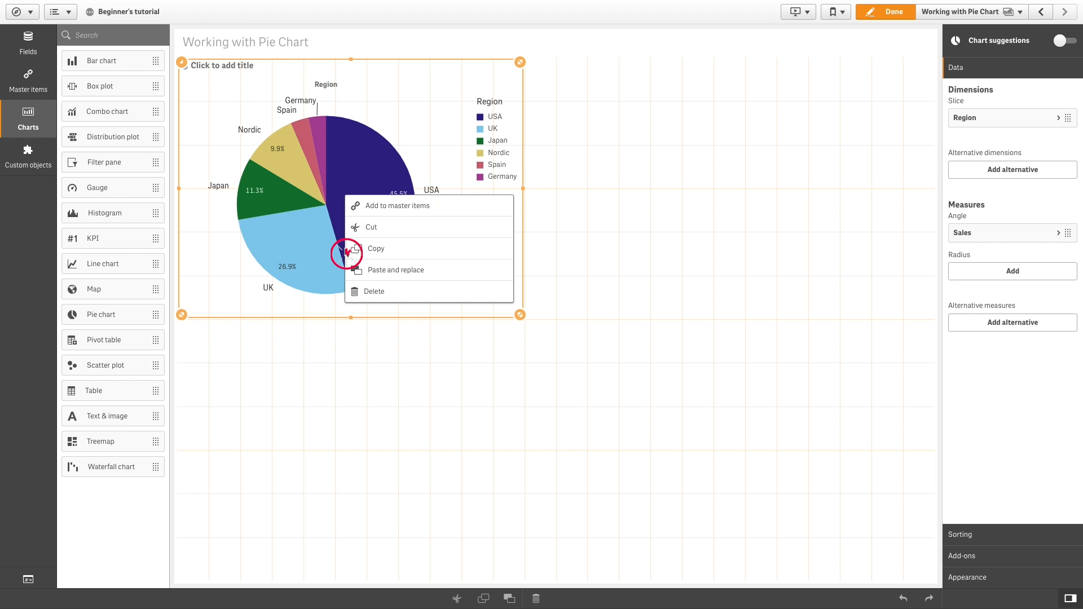
pyautogui.click(376, 249)
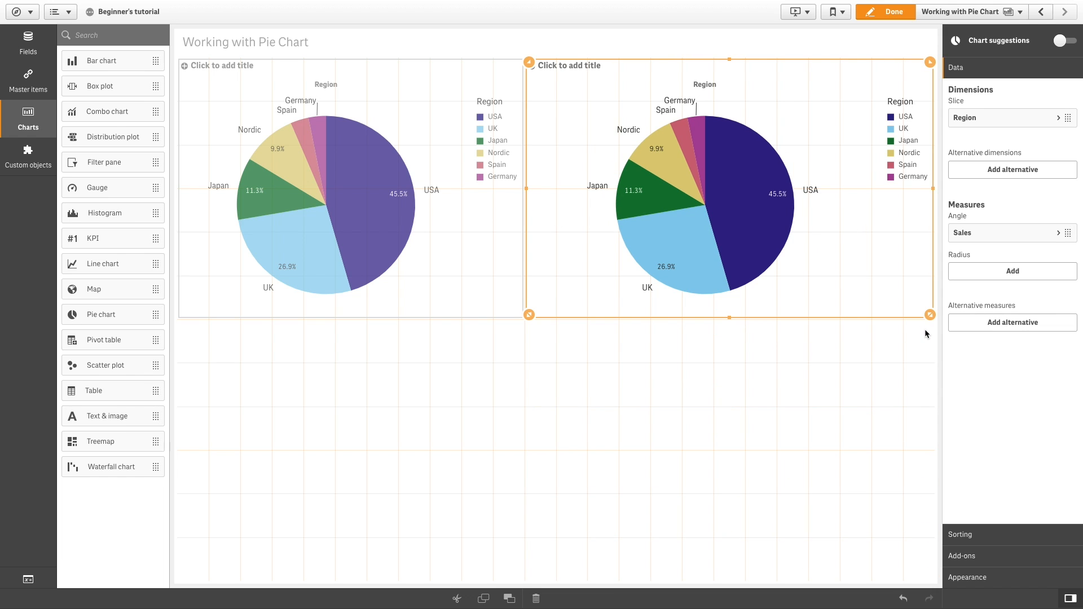
# Step: Present the copied chart as a donut and switch its colors to Custom
pyautogui.click(968, 576)
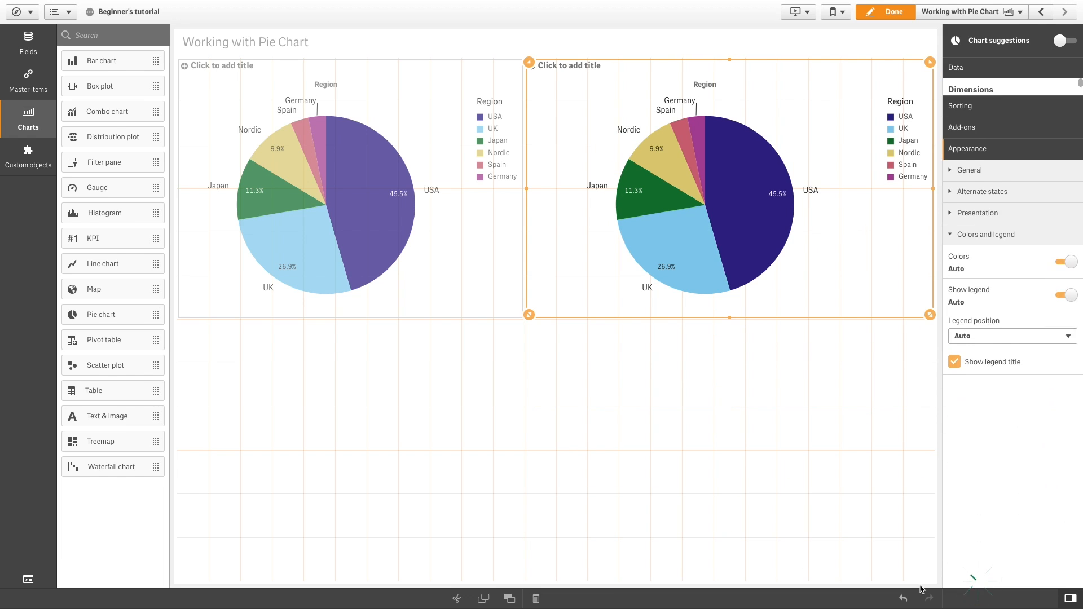
pyautogui.click(978, 213)
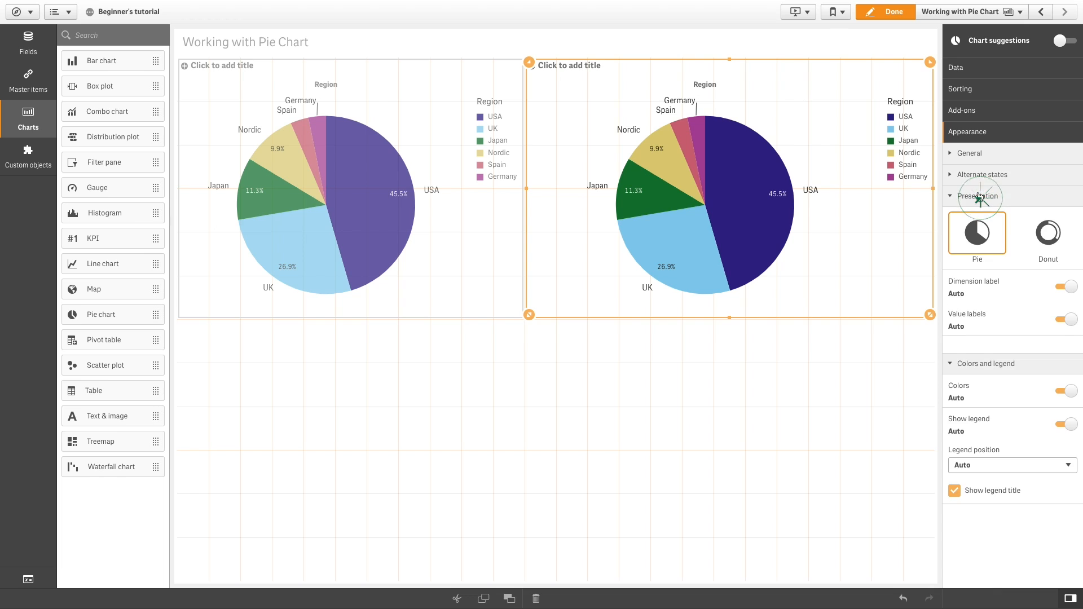
pyautogui.click(1047, 233)
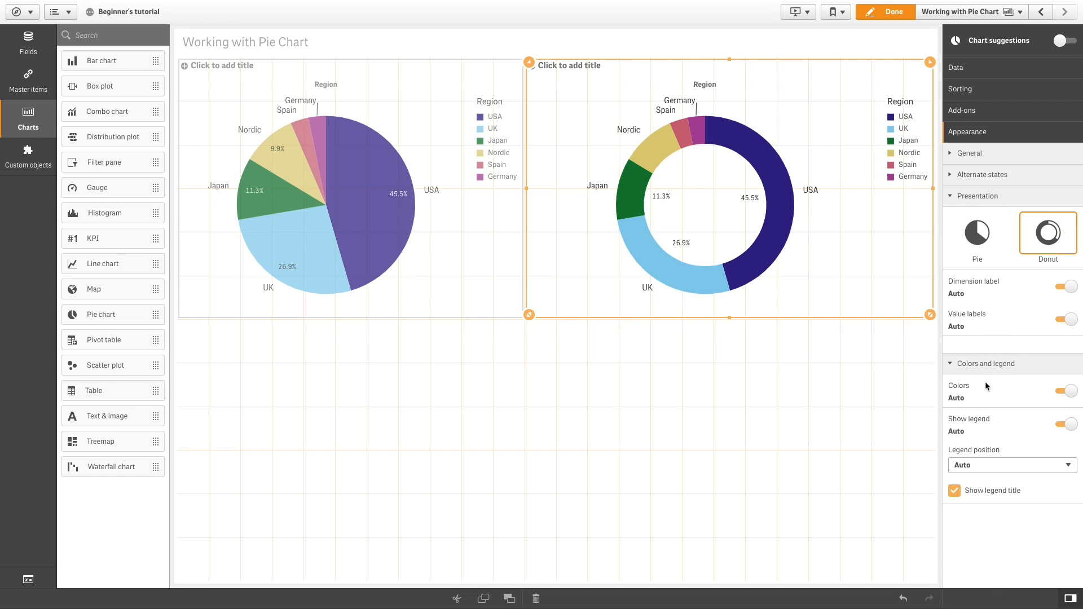
pyautogui.click(1067, 391)
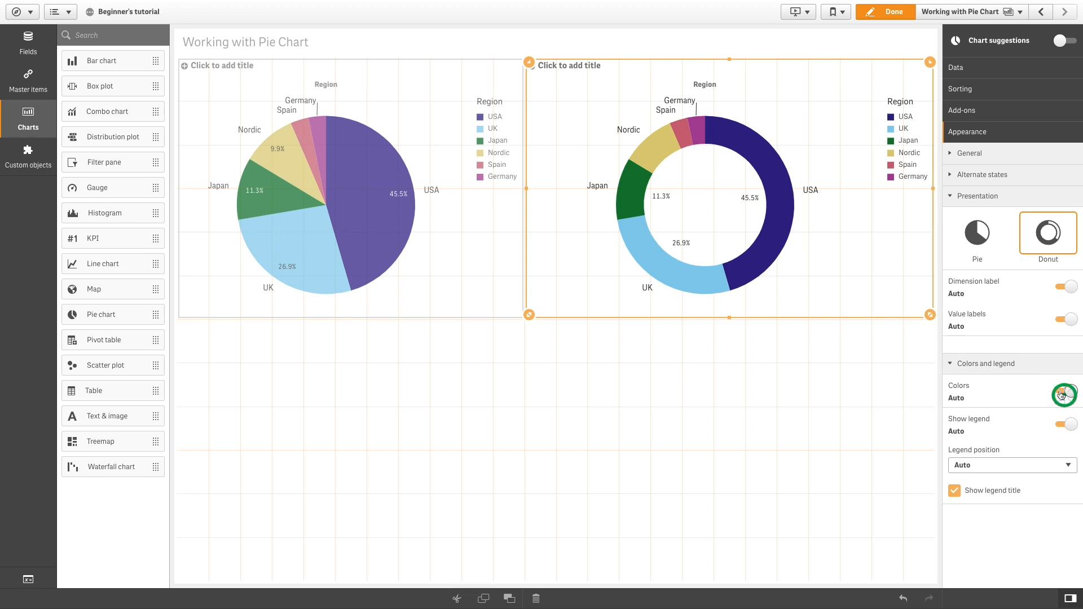
# Step: Color the donut slices by the Sales measure
pyautogui.click(1068, 395)
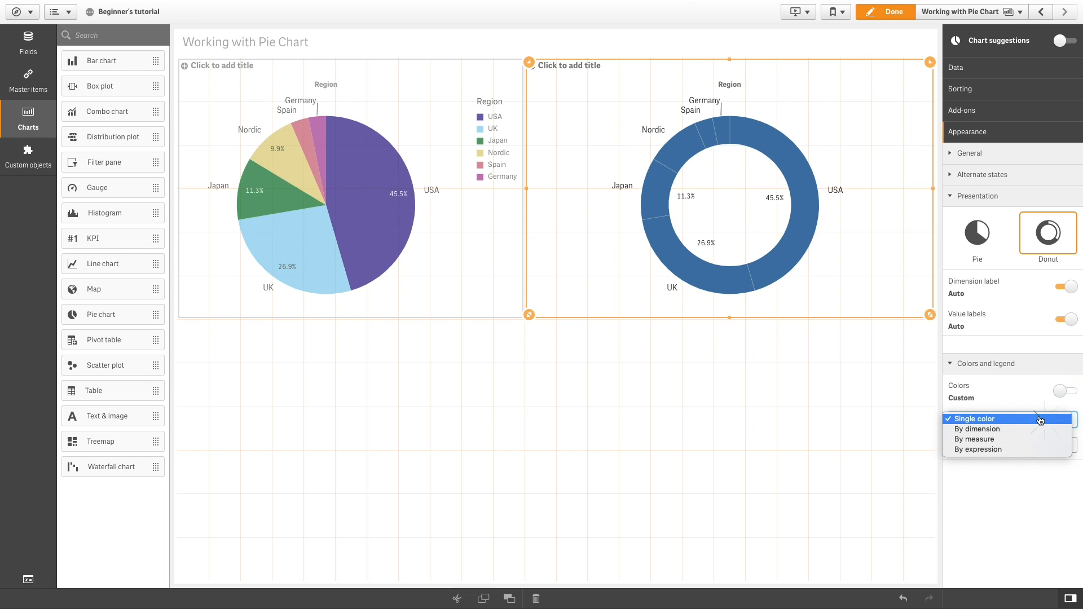
pyautogui.click(974, 439)
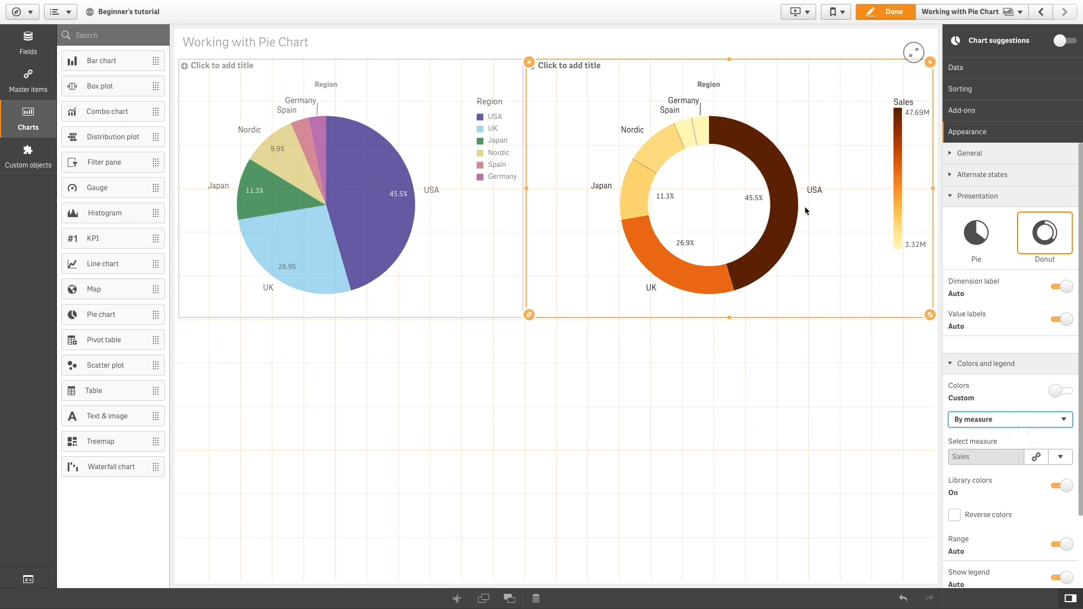
pyautogui.moveTo(864, 304)
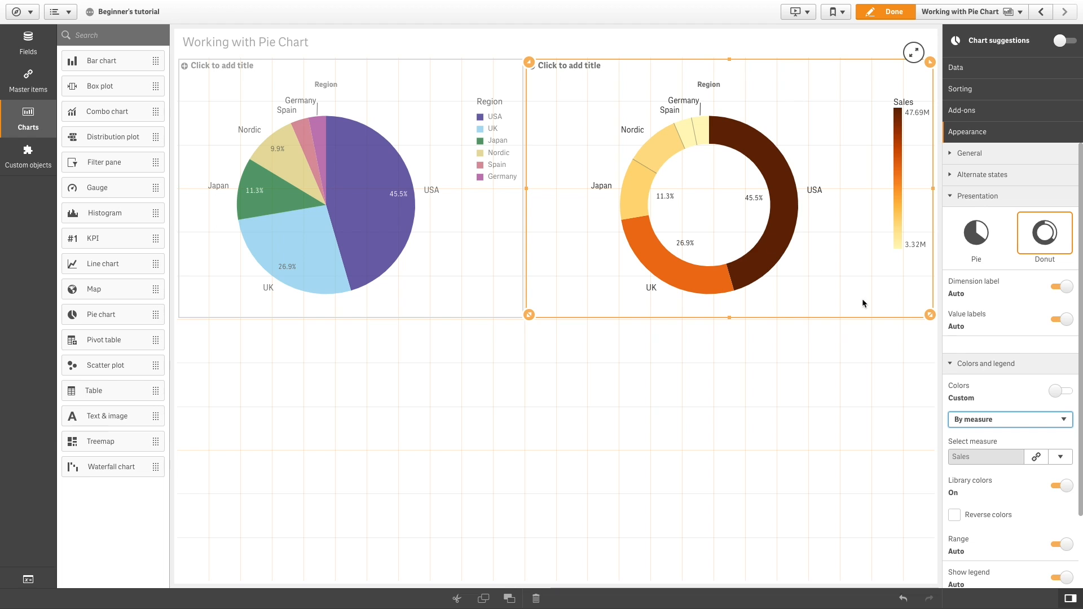
pyautogui.moveTo(924, 415)
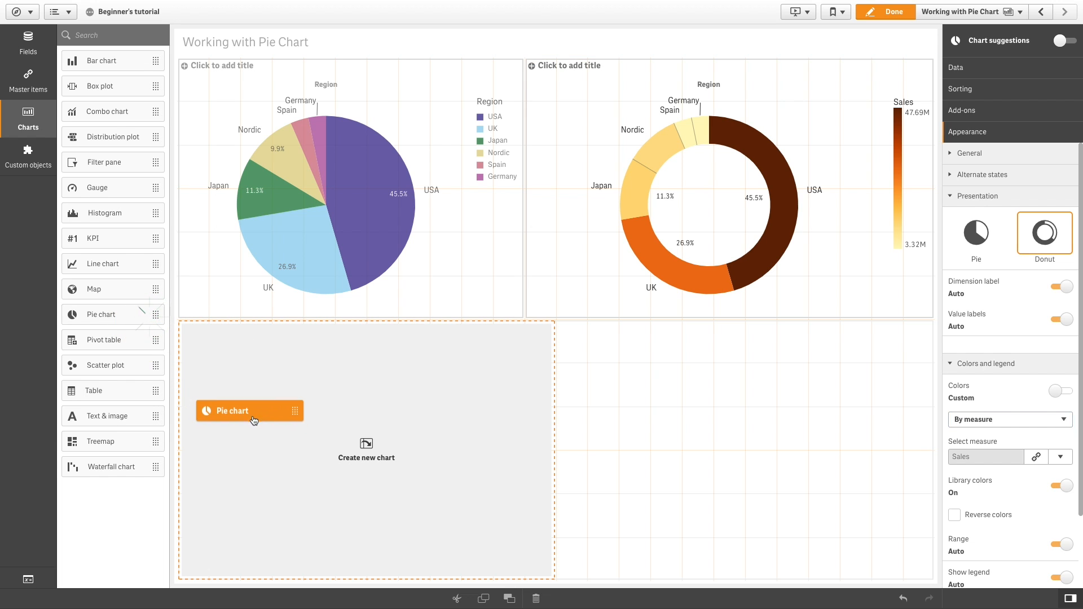
# Step: Place a new pie chart lower-left with Product Group as its slice dimension
pyautogui.click(249, 410)
pyautogui.write('Pro')
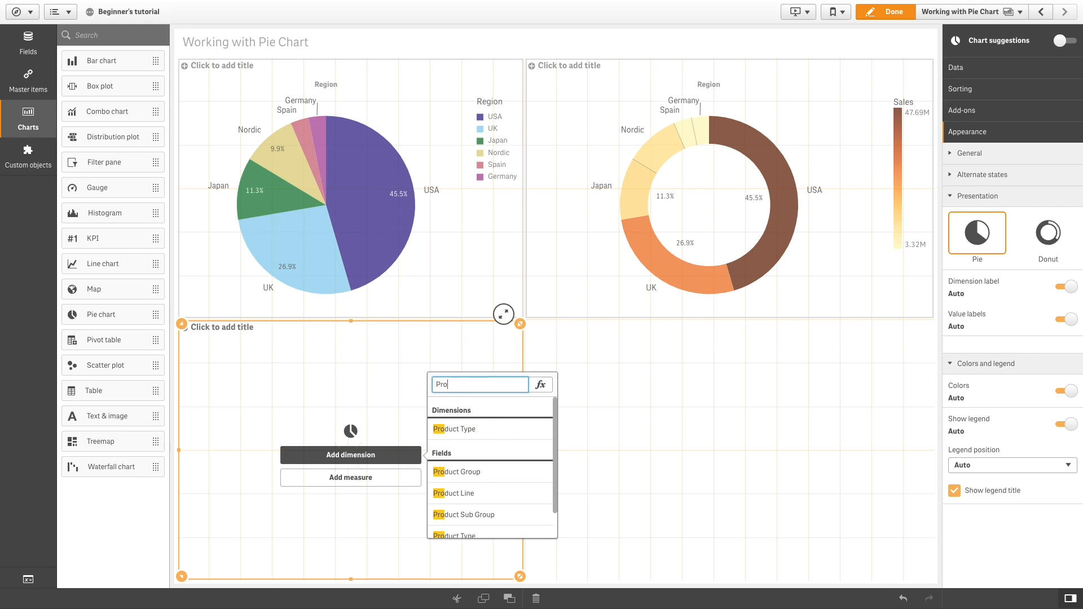
pyautogui.click(455, 472)
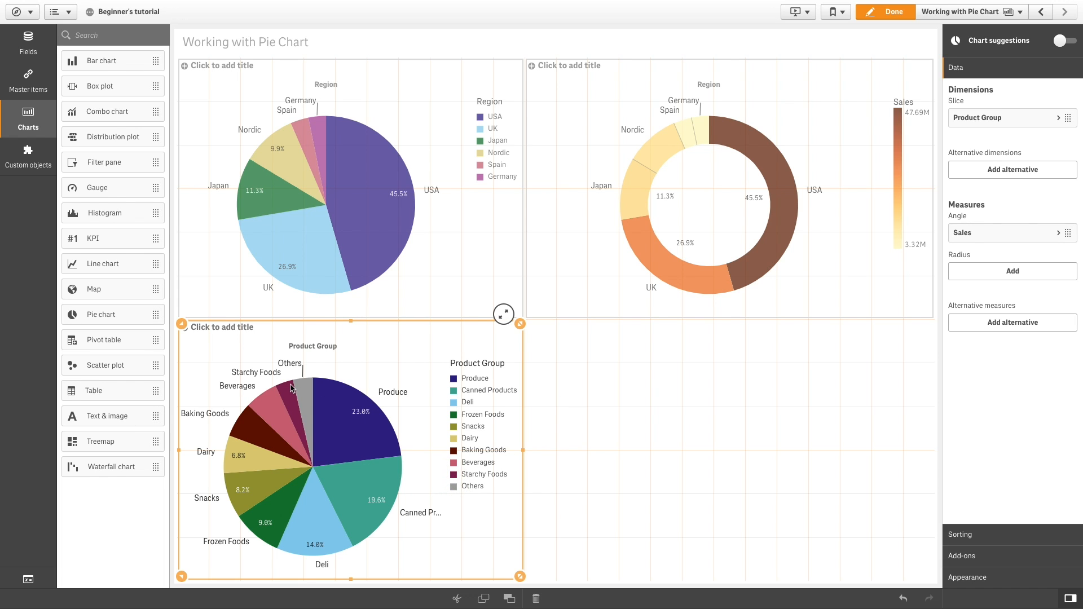
pyautogui.moveTo(969, 132)
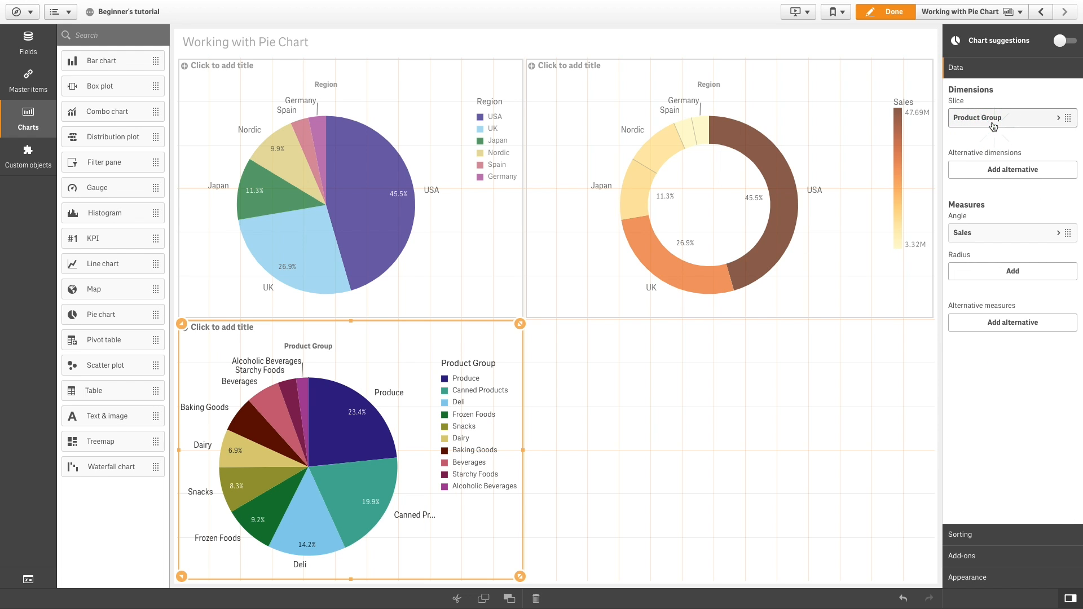
# Step: Add Average Sales per Invoice as the Product Group pie's radius measure
pyautogui.click(1011, 271)
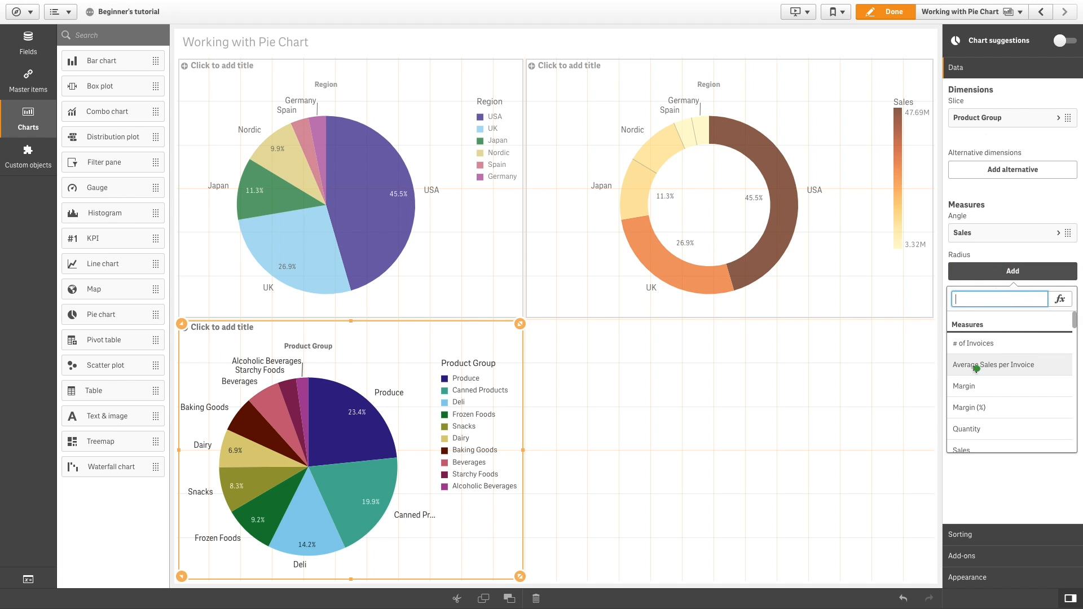
pyautogui.click(993, 365)
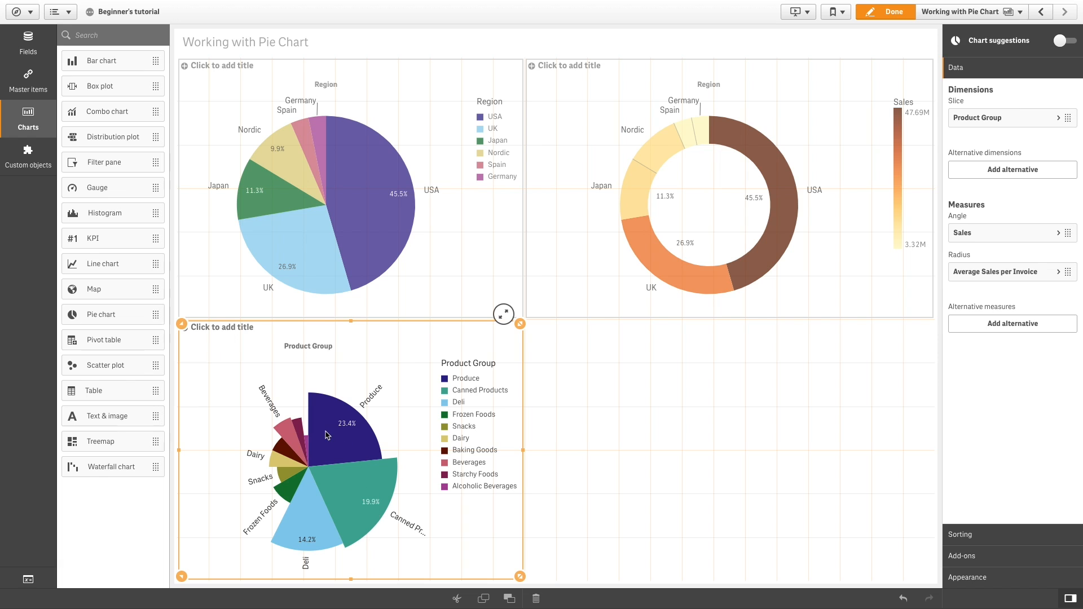
pyautogui.moveTo(327, 515)
pyautogui.write('Pr')
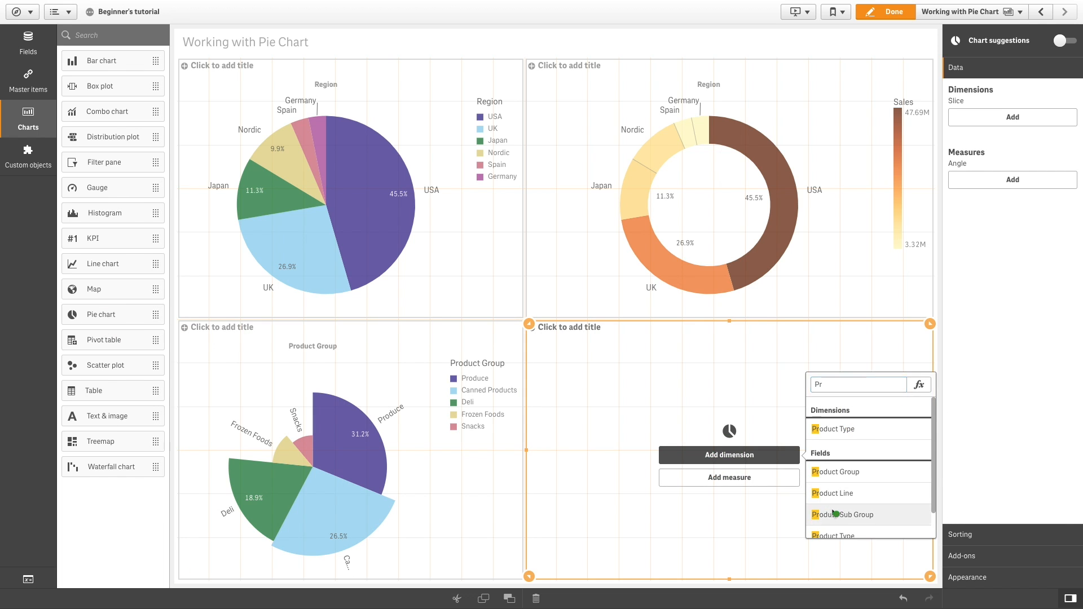
# Step: Set Product Sub Group as the fourth pie's dimension and start adding a radius measure
pyautogui.click(842, 514)
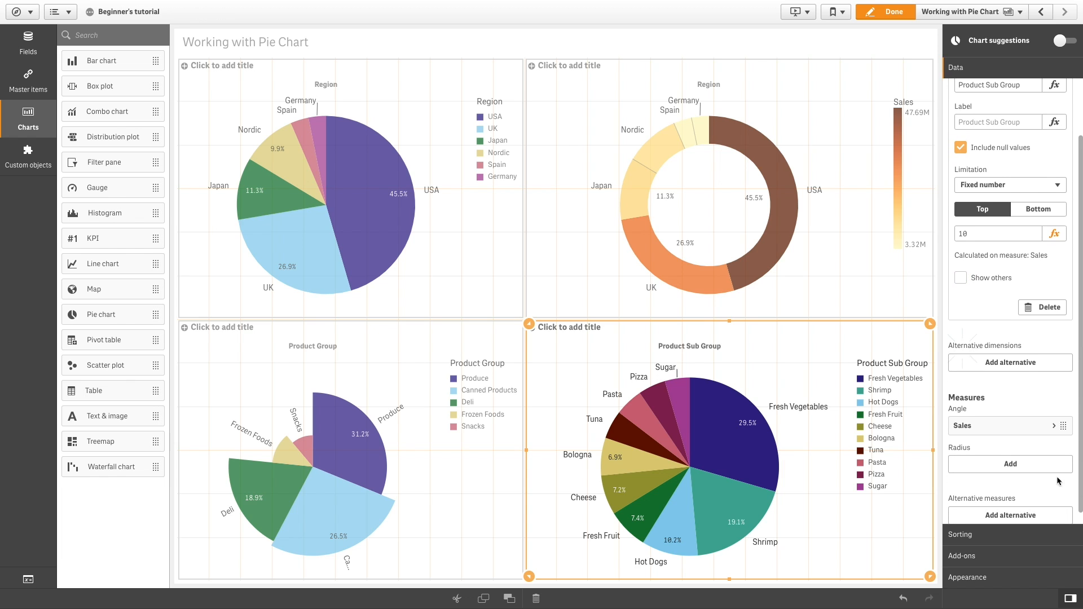
pyautogui.click(1010, 464)
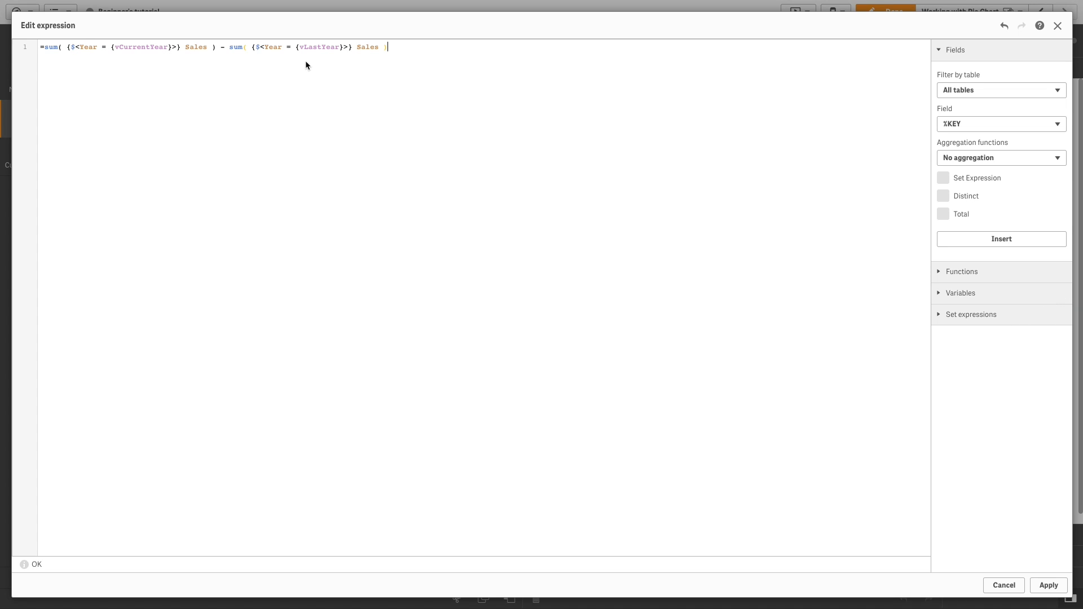
pyautogui.moveTo(398, 77)
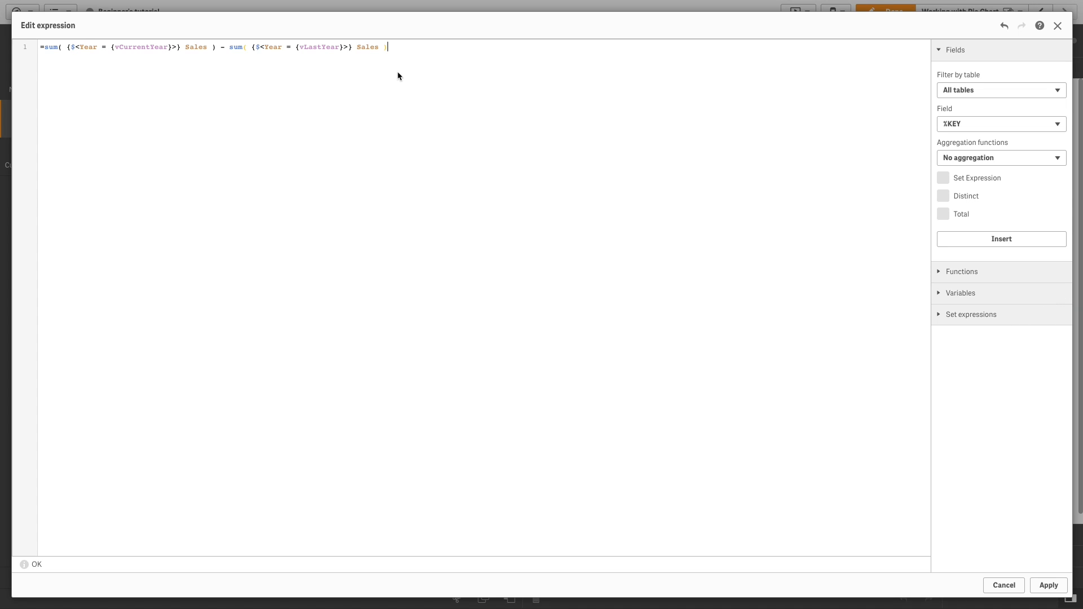
# Step: Apply sum({$<Year={vCurrentYear}>} Sales) - sum({$<Year={vLastYear}>} Sales) as the radius
pyautogui.click(1048, 585)
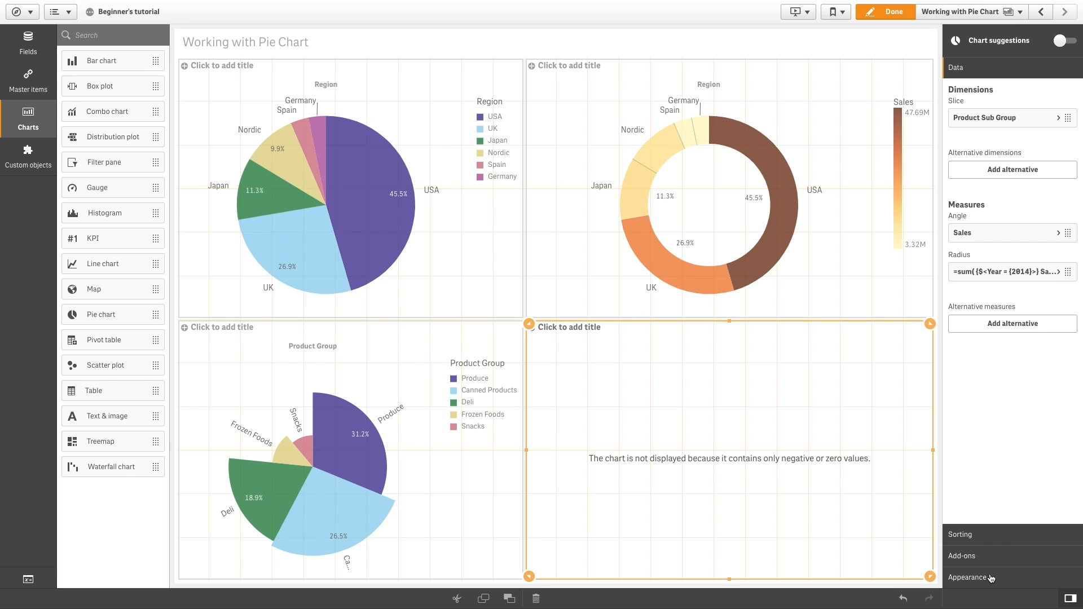
# Step: Switch the Product Sub Group chart's presentation to Donut
pyautogui.click(968, 577)
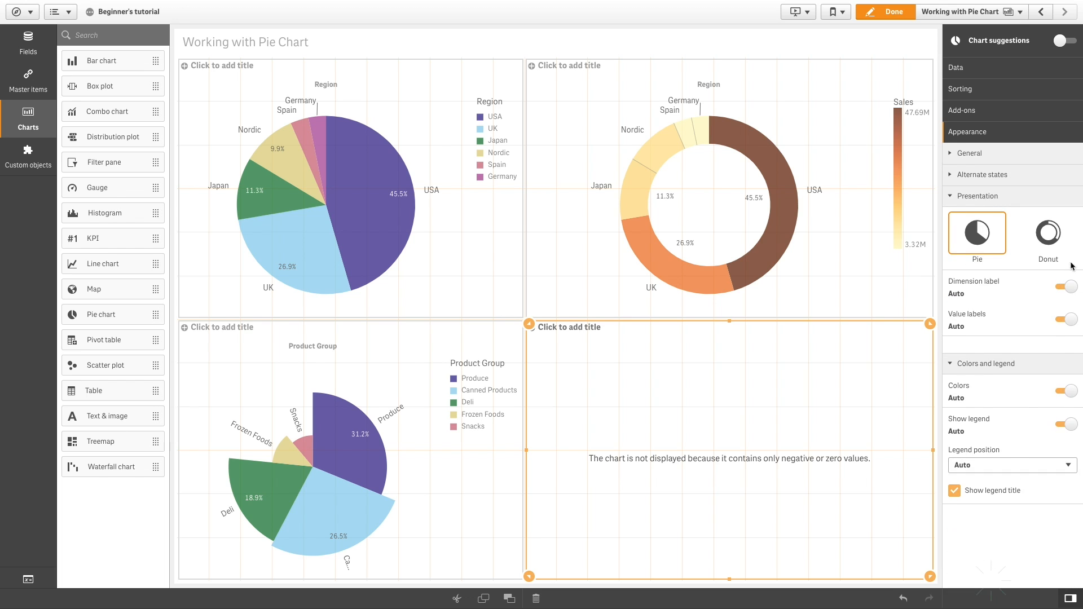
pyautogui.click(1047, 233)
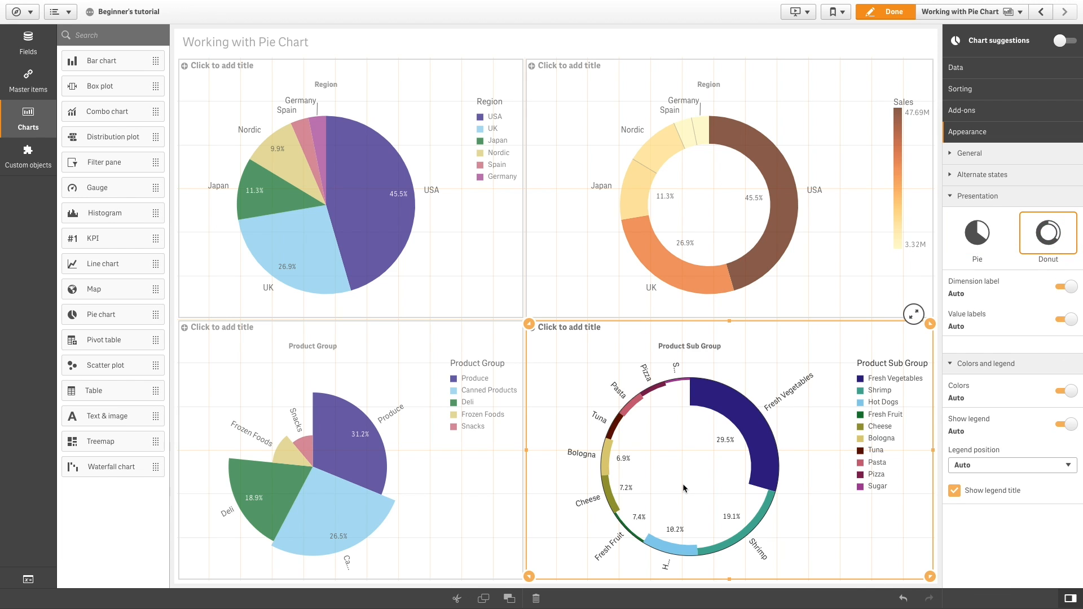
pyautogui.moveTo(665, 409)
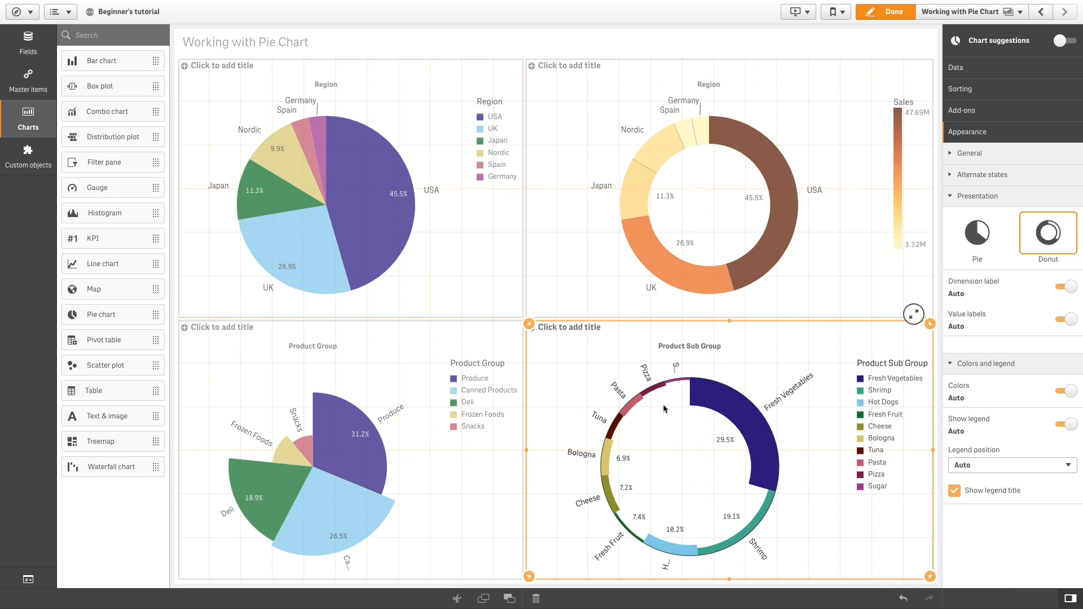
pyautogui.moveTo(606, 459)
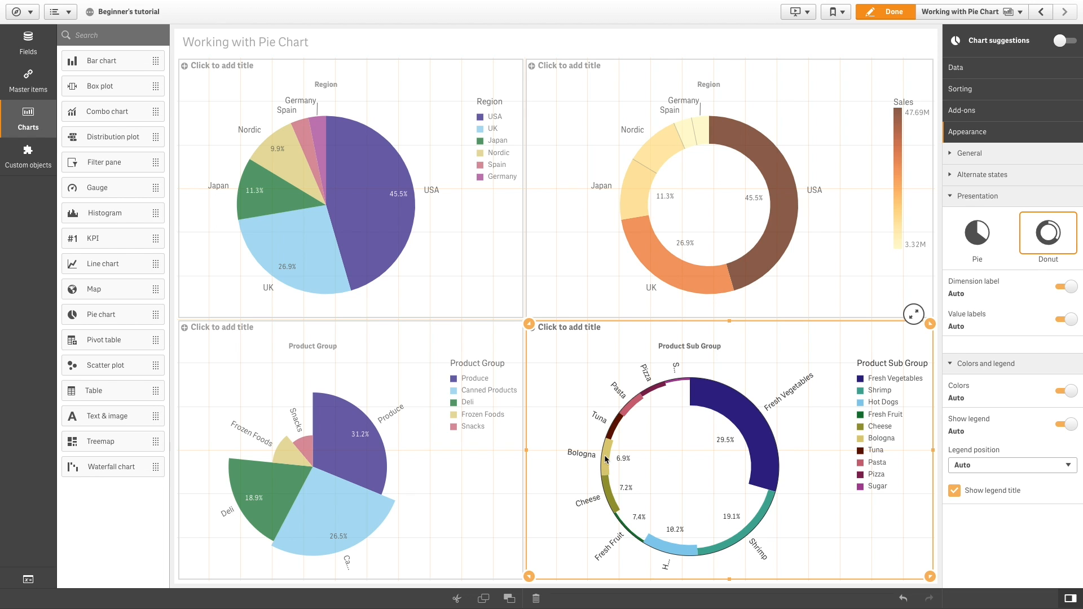
pyautogui.moveTo(739, 486)
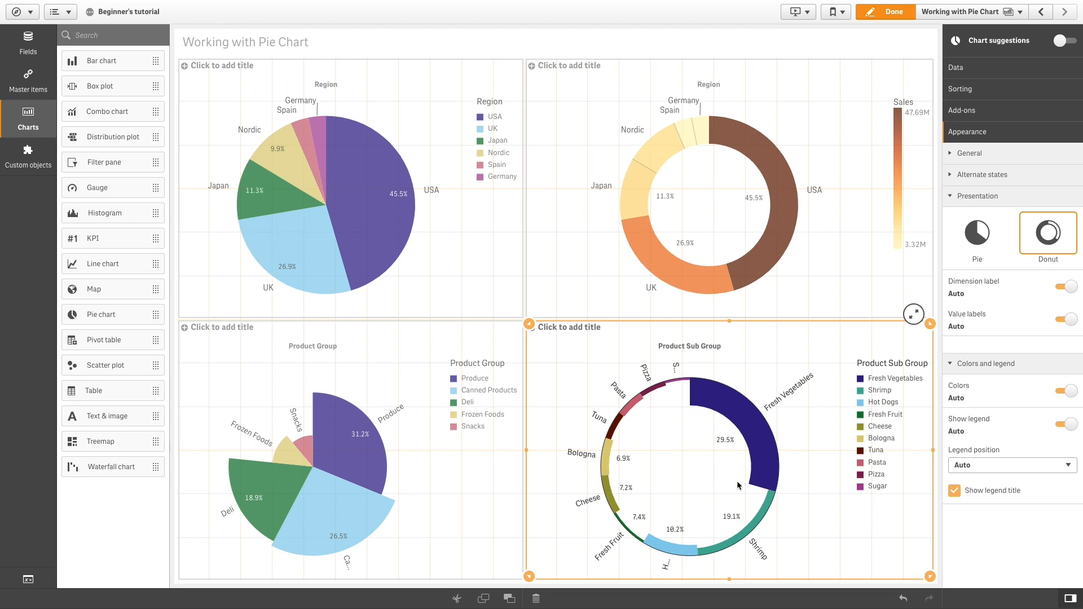
pyautogui.moveTo(742, 540)
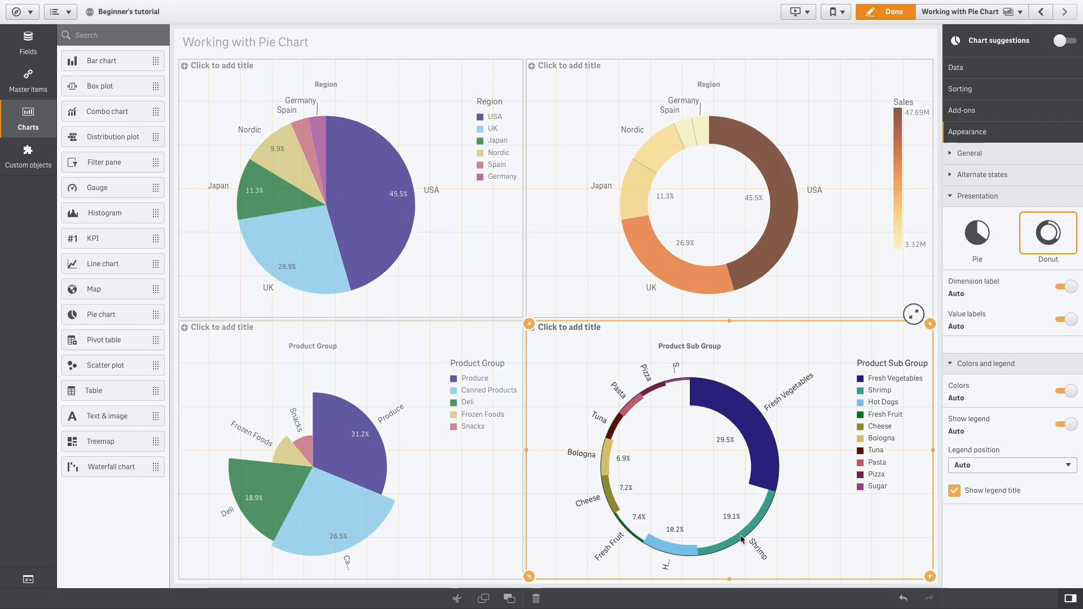